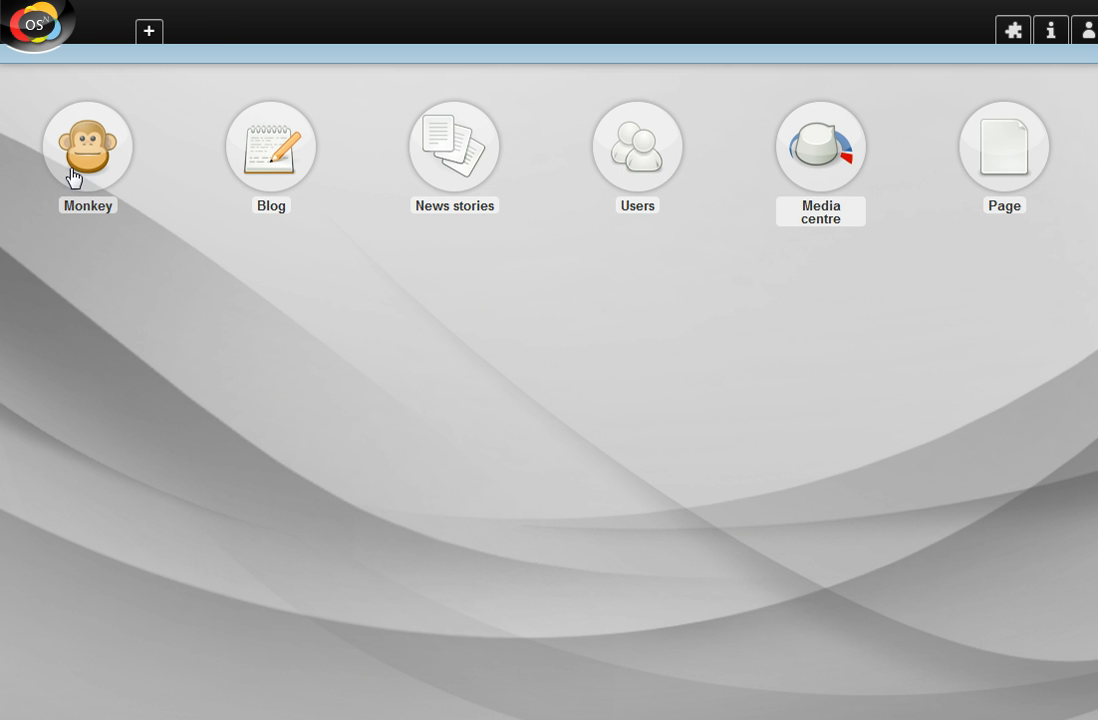
Bring up the monkeys list and load the Koko gorilla entry for editing
left_click(88, 148)
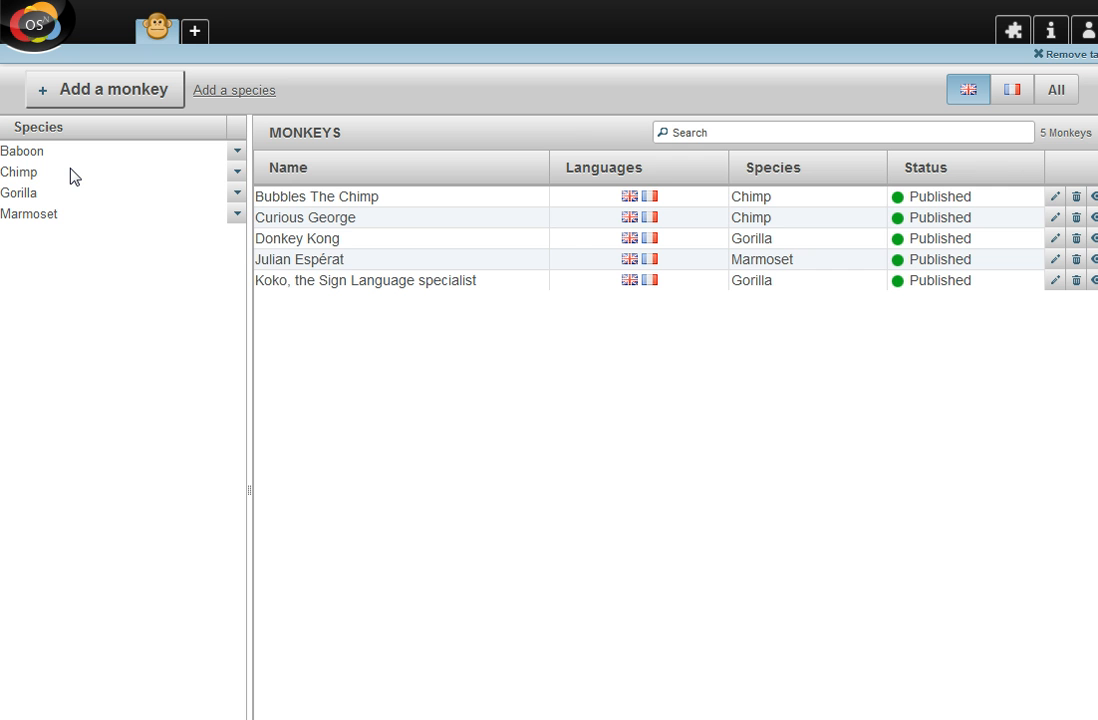
left_click(20, 192)
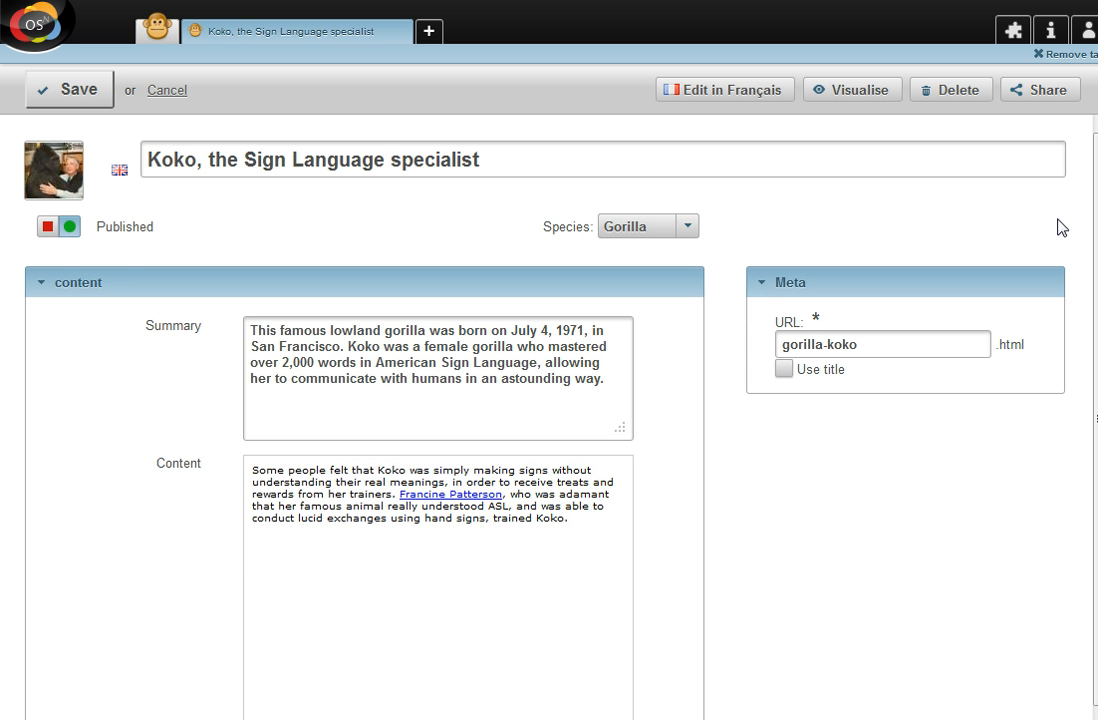
mouse_move(1024, 224)
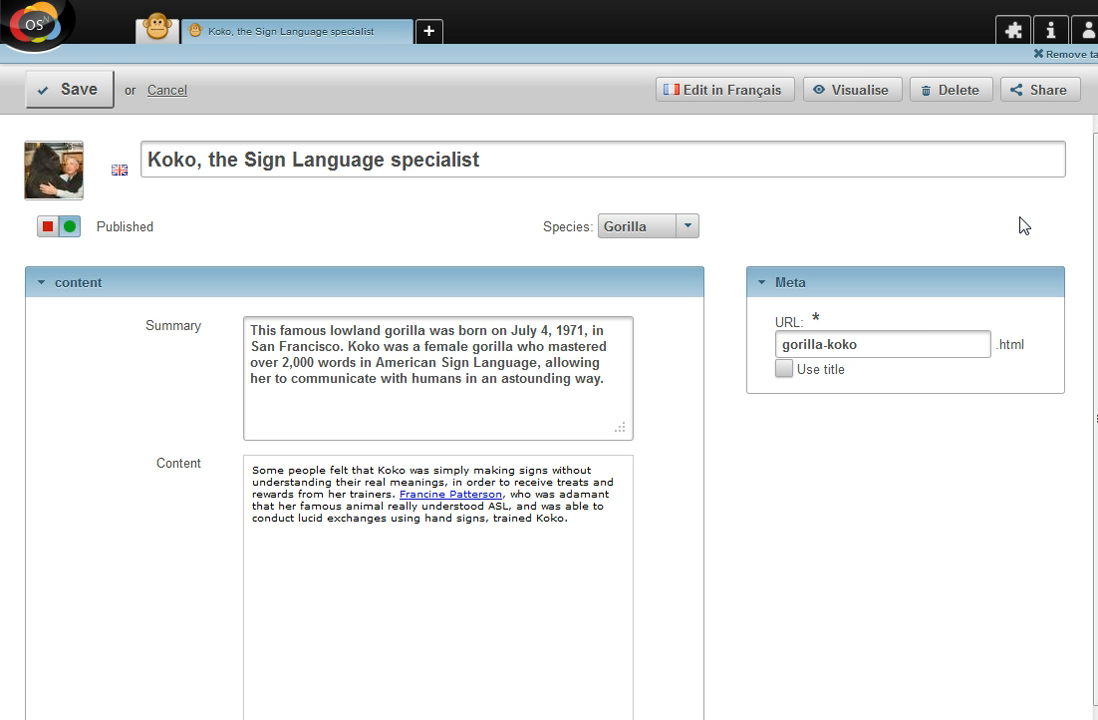
Show the Koko entry's sharing panel listing Blog and Twitter applications
left_click(252, 470)
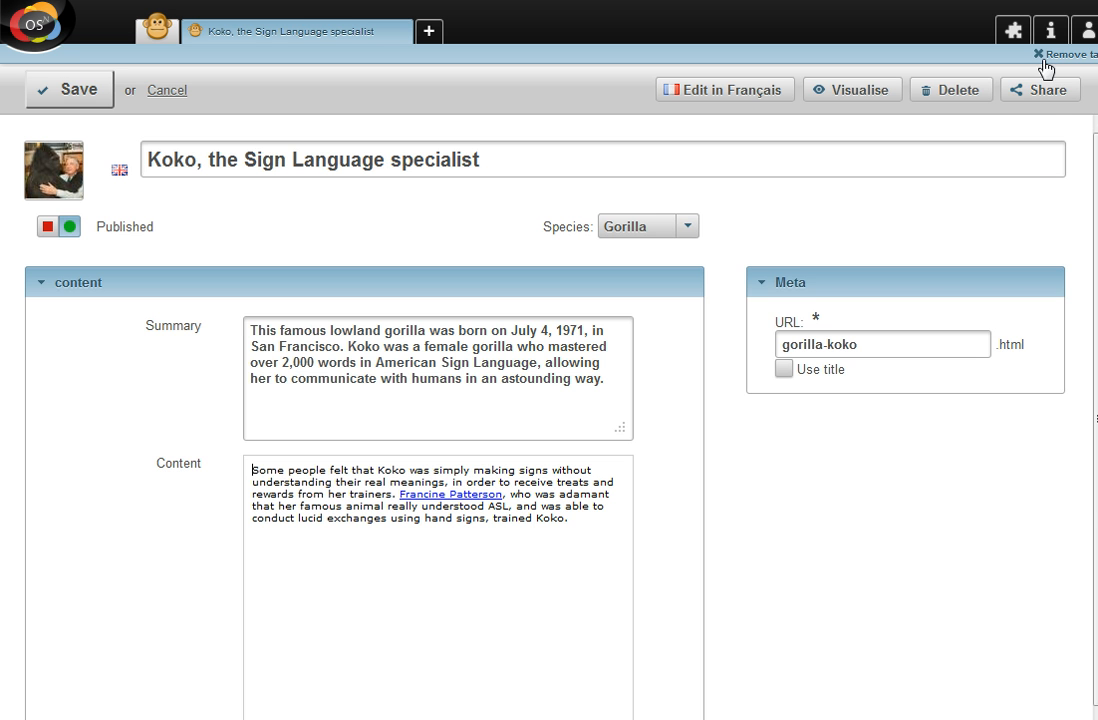
left_click(1040, 88)
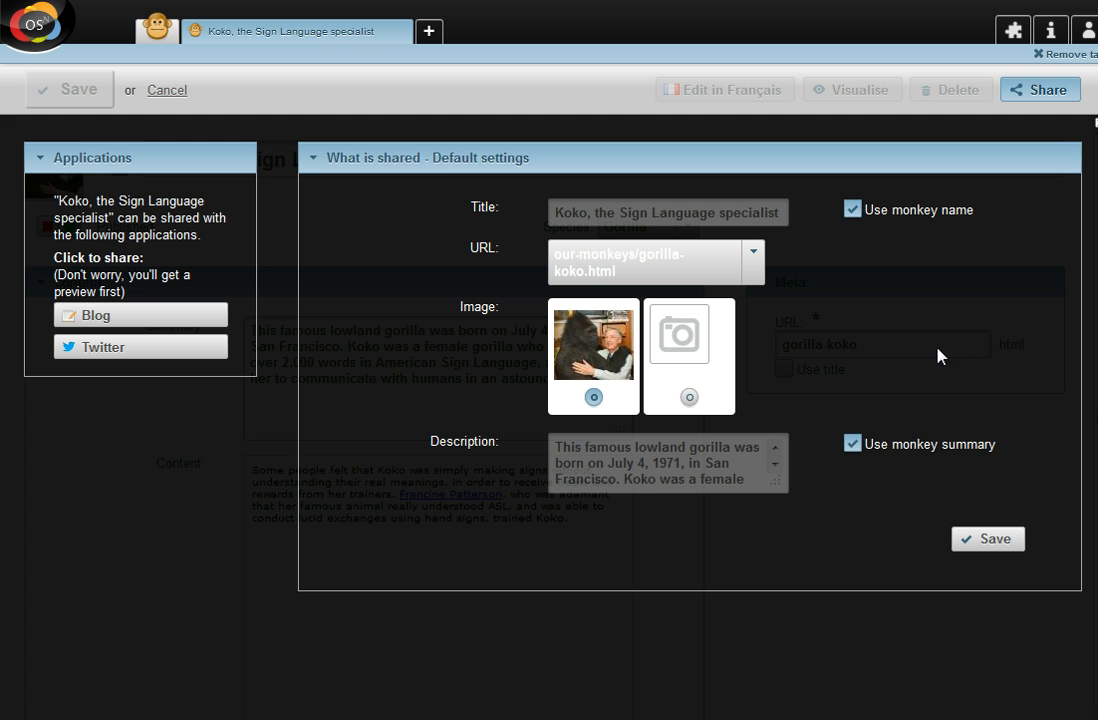
mouse_move(948, 348)
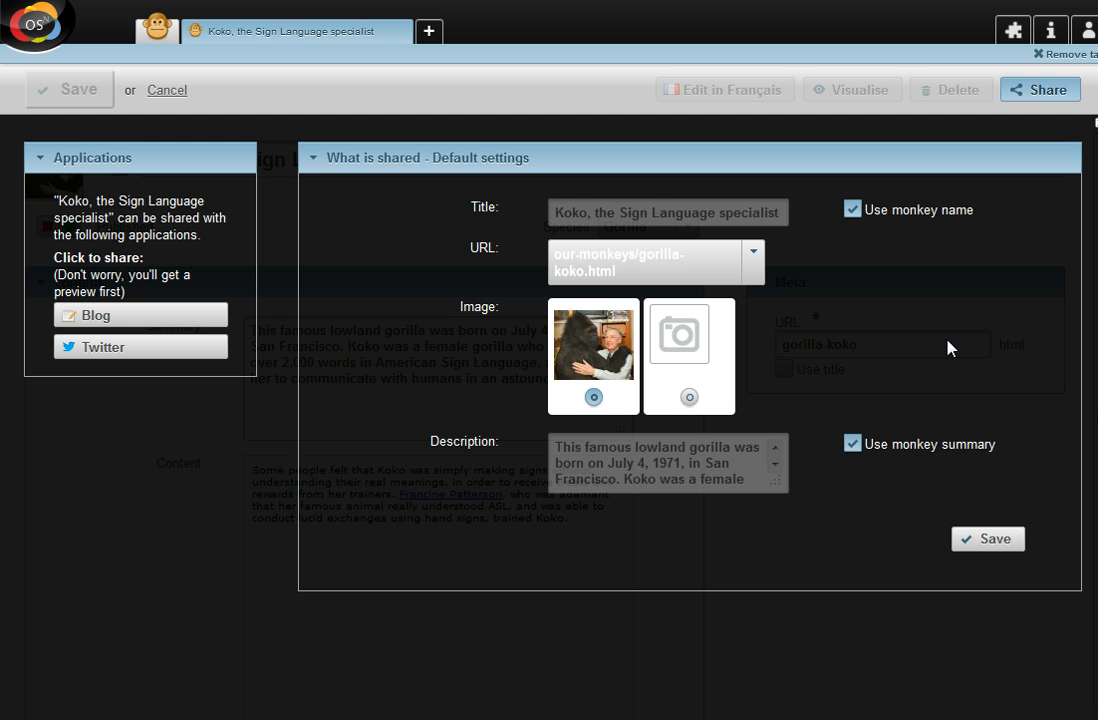
mouse_move(938, 340)
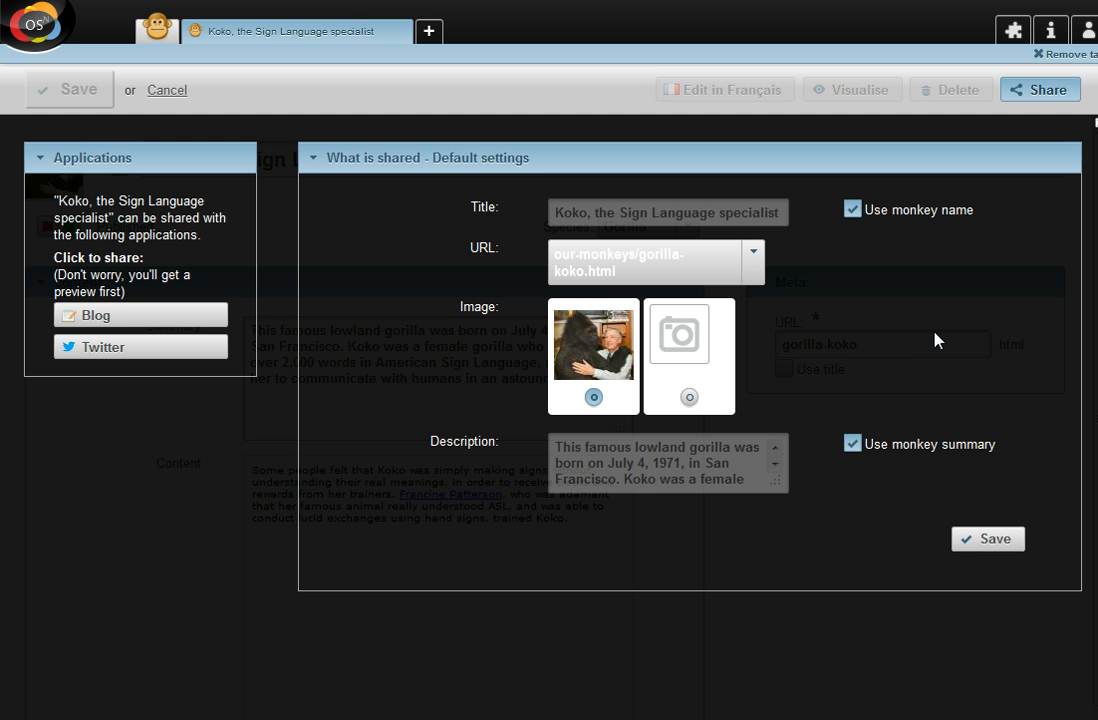
mouse_move(912, 316)
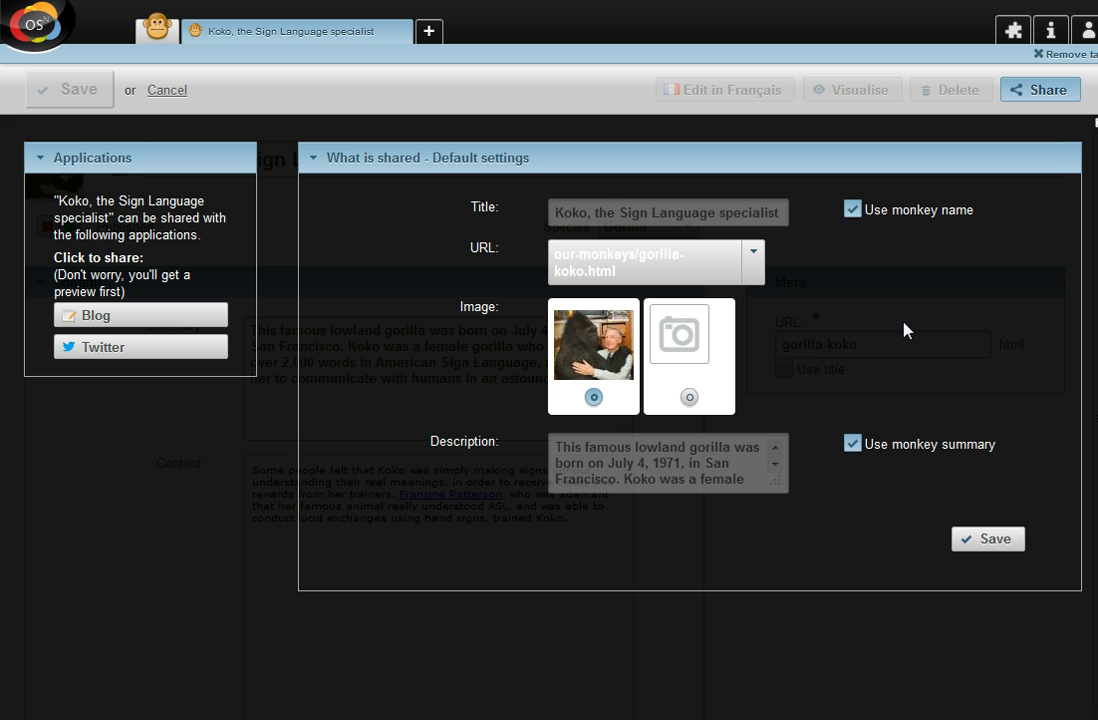
mouse_move(356, 240)
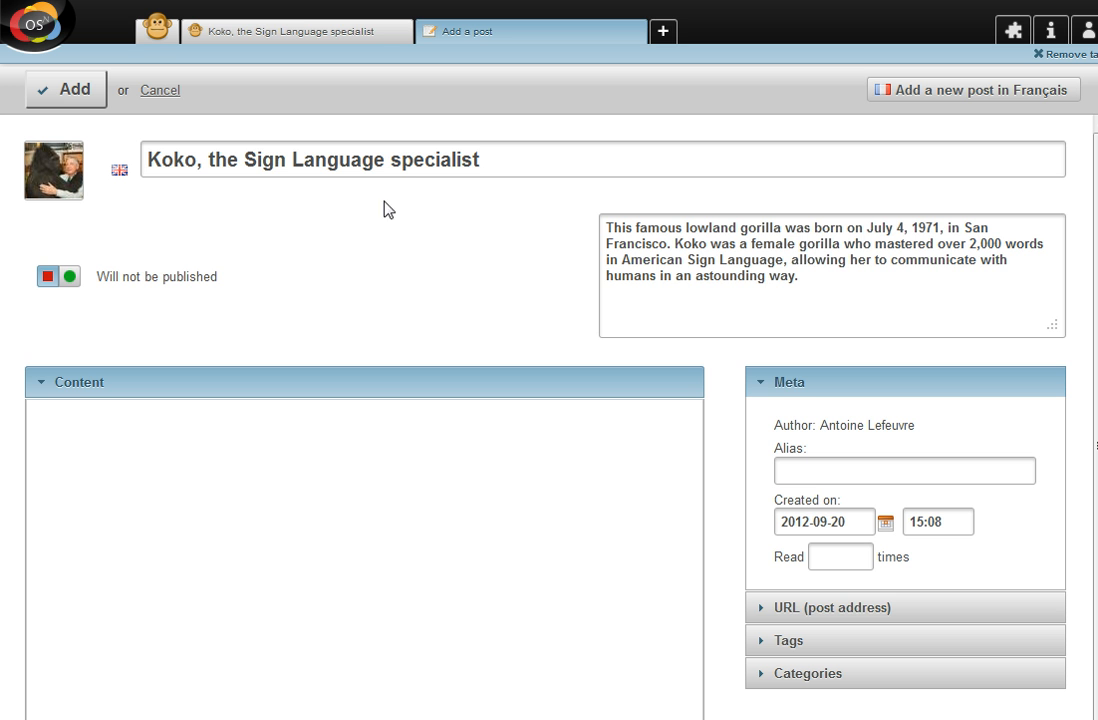
Prefix the title with 'Welcome to', insert the 'Koko and a kitten' photo, mark it published and add the post
left_click(430, 160)
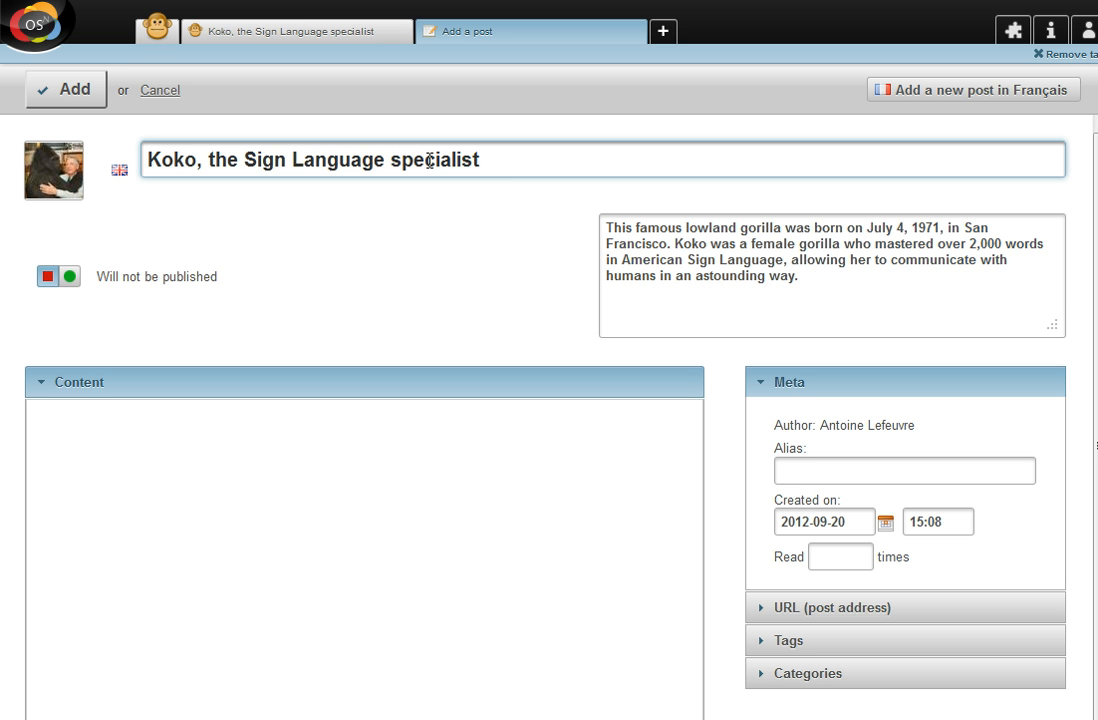
type("Welcome to")
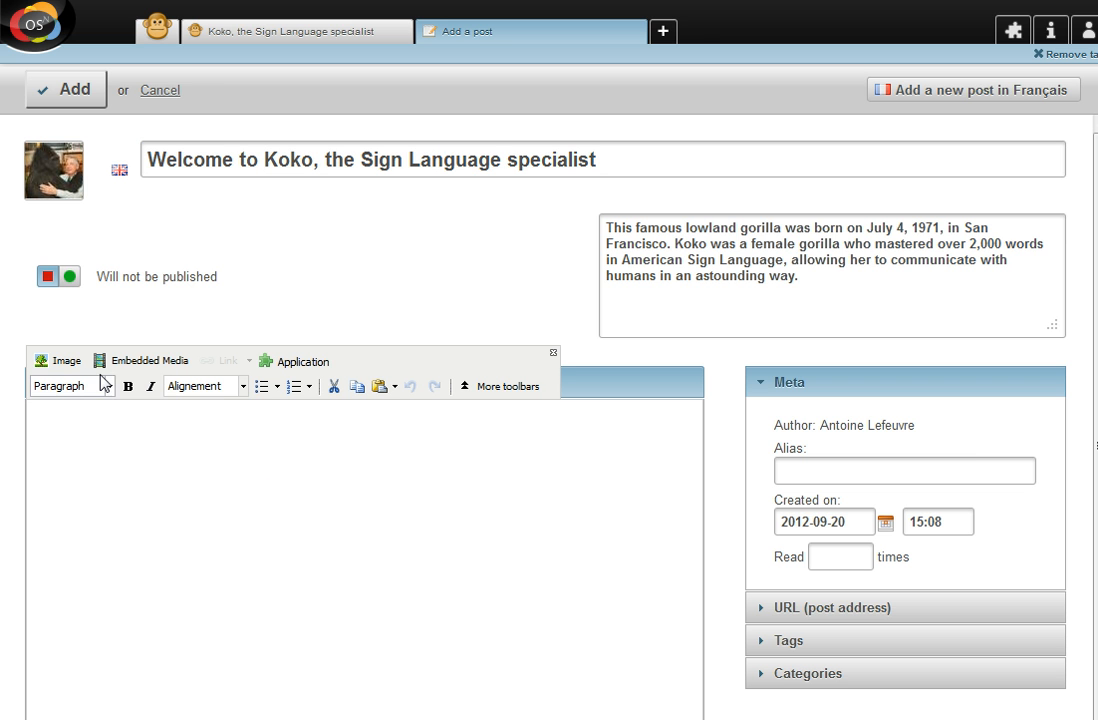
left_click(58, 360)
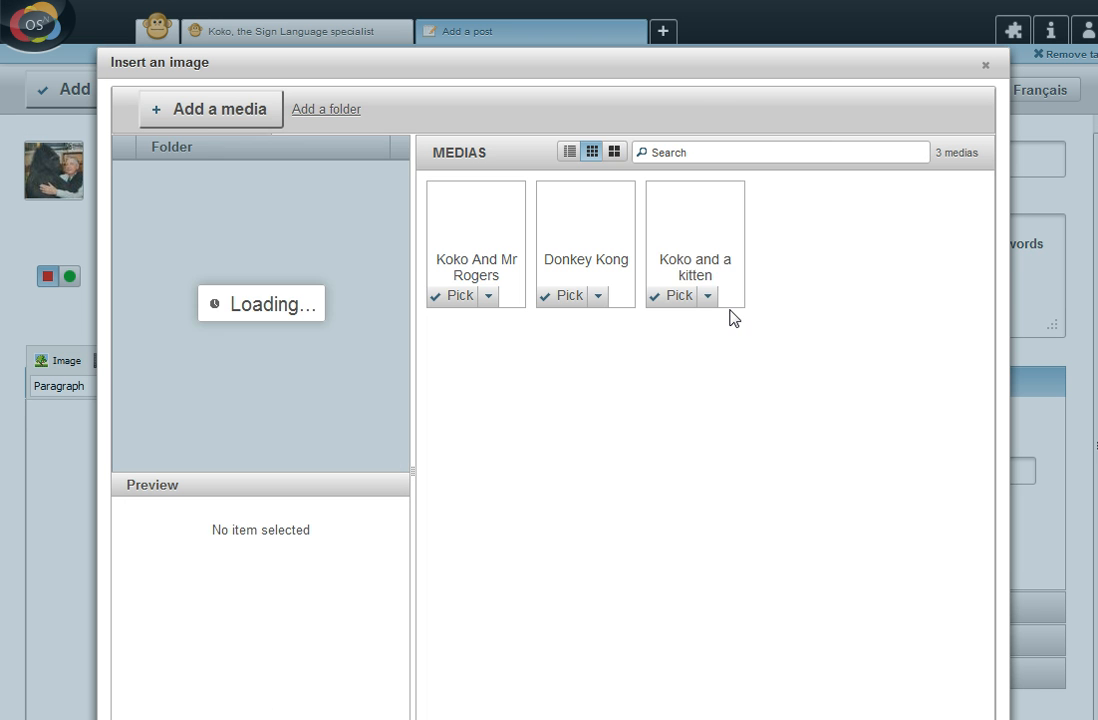
left_click(670, 296)
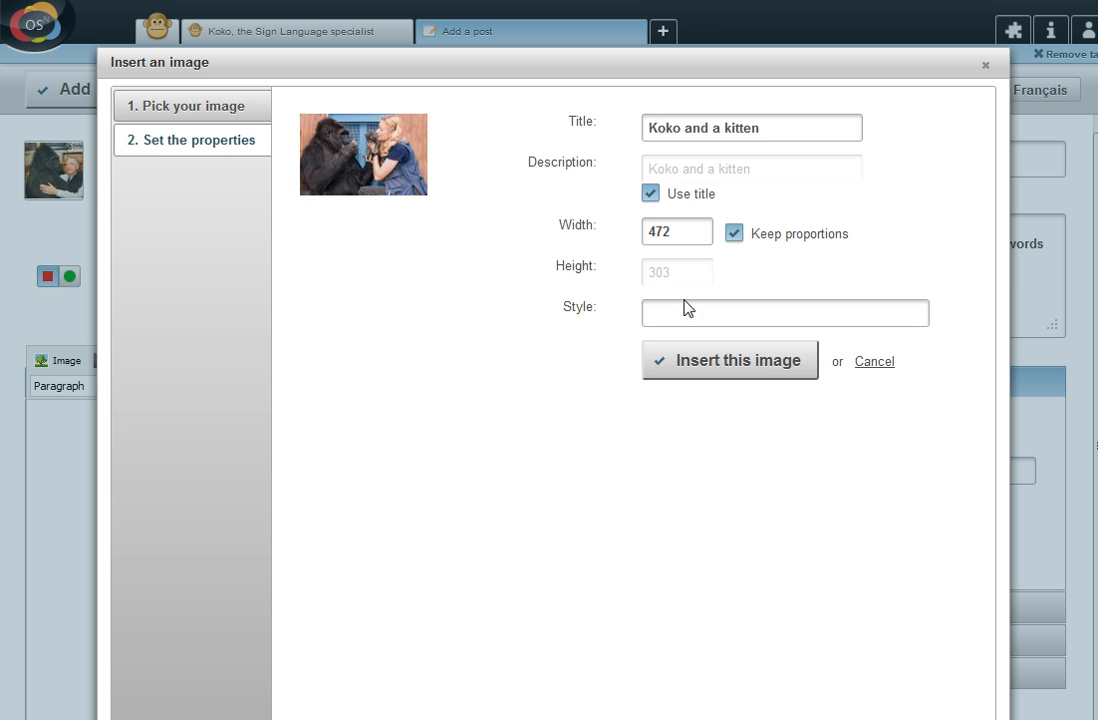
left_click(730, 360)
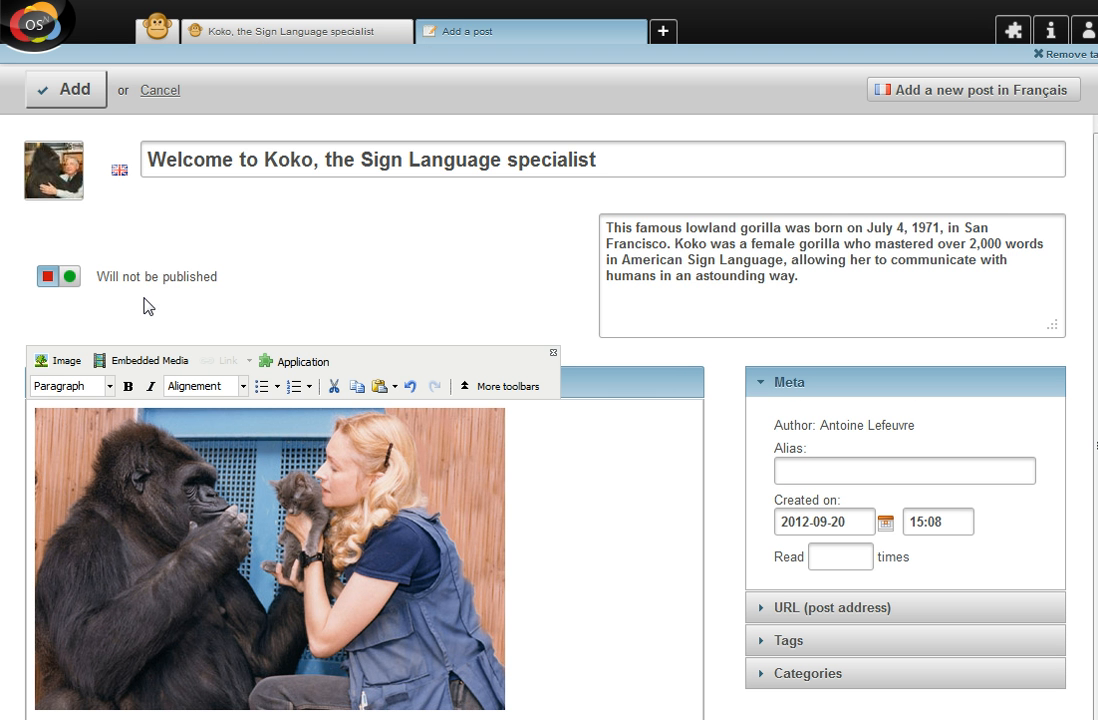
left_click(70, 276)
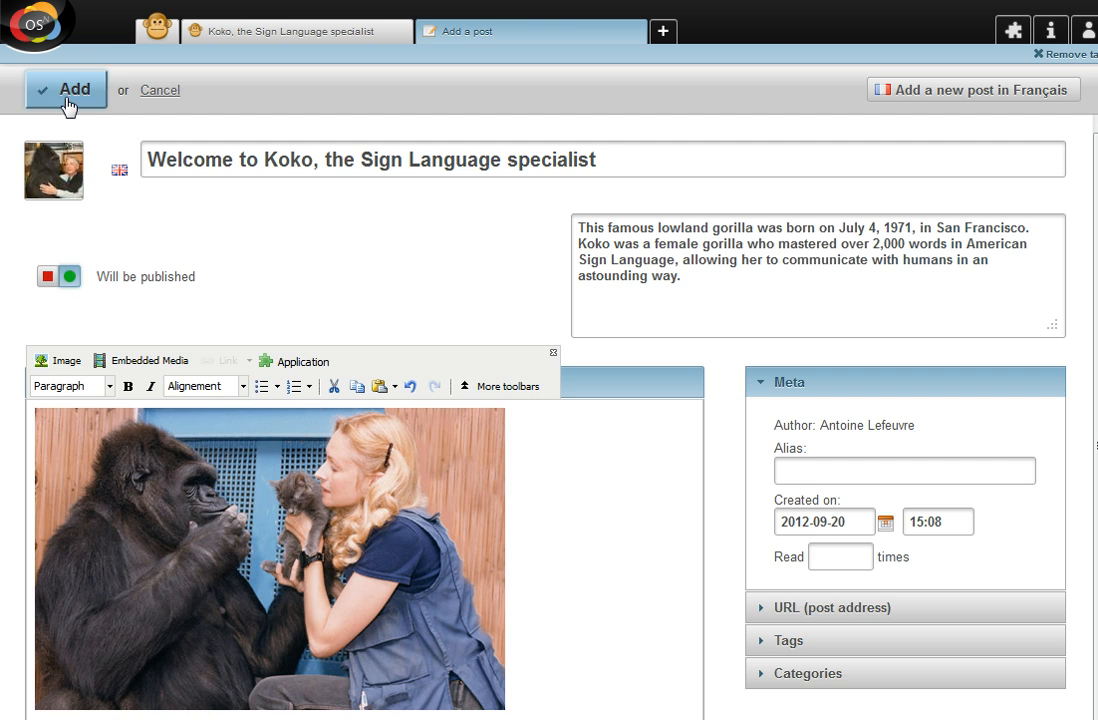
left_click(66, 88)
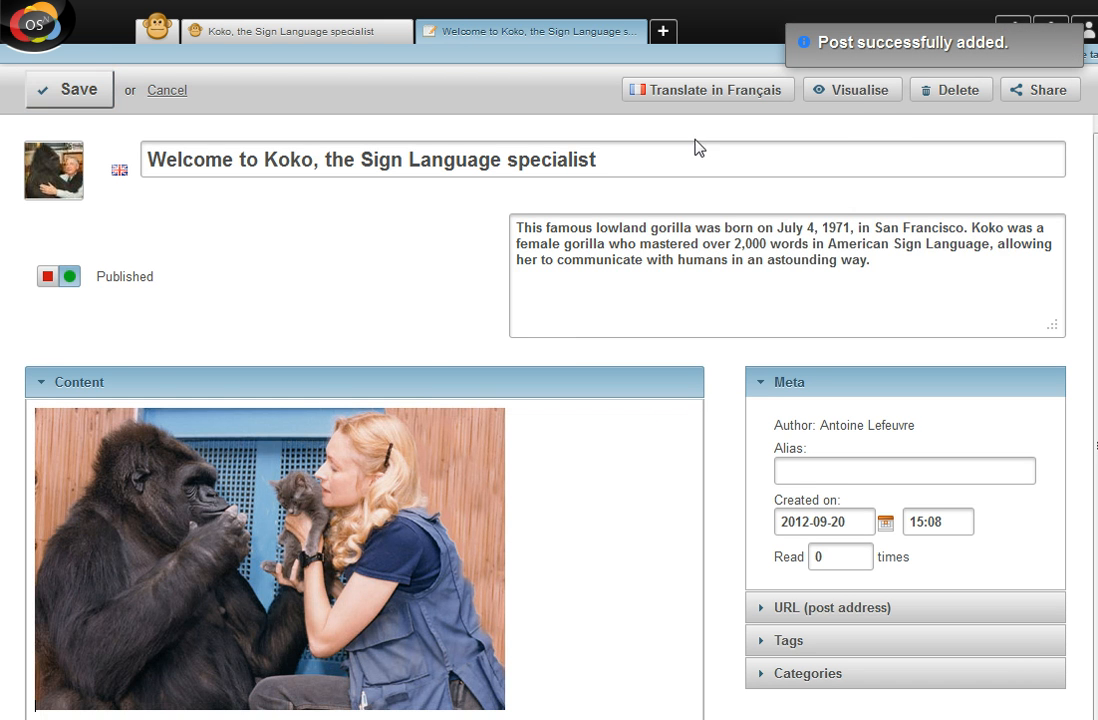
mouse_move(852, 90)
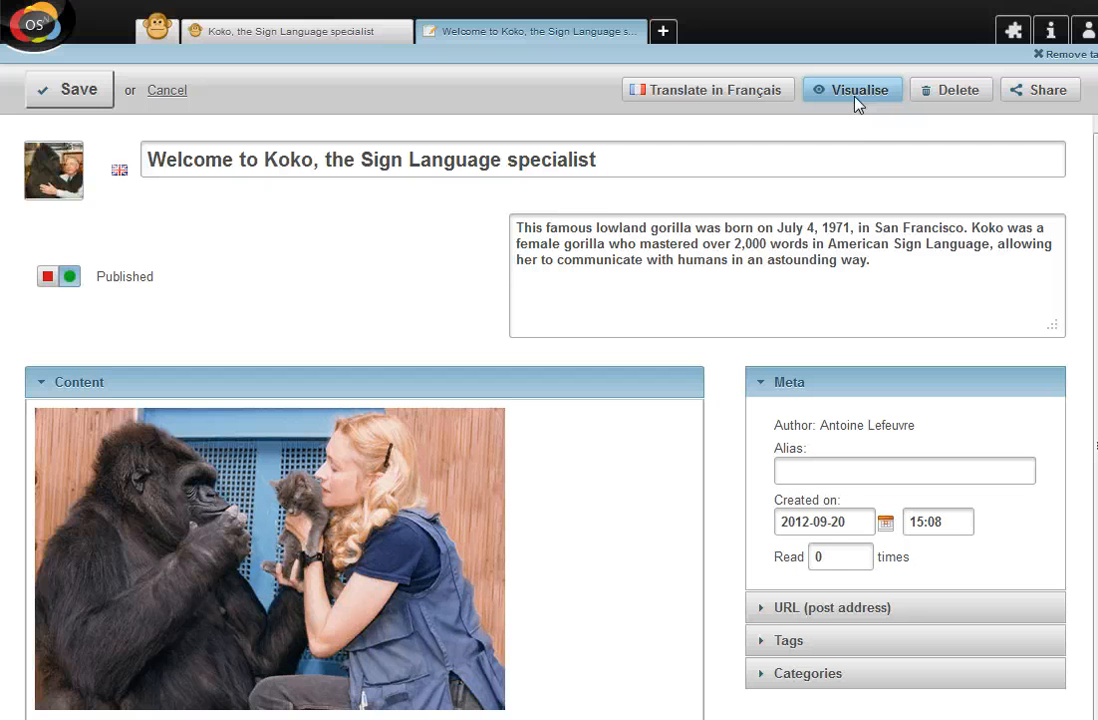
mouse_move(868, 124)
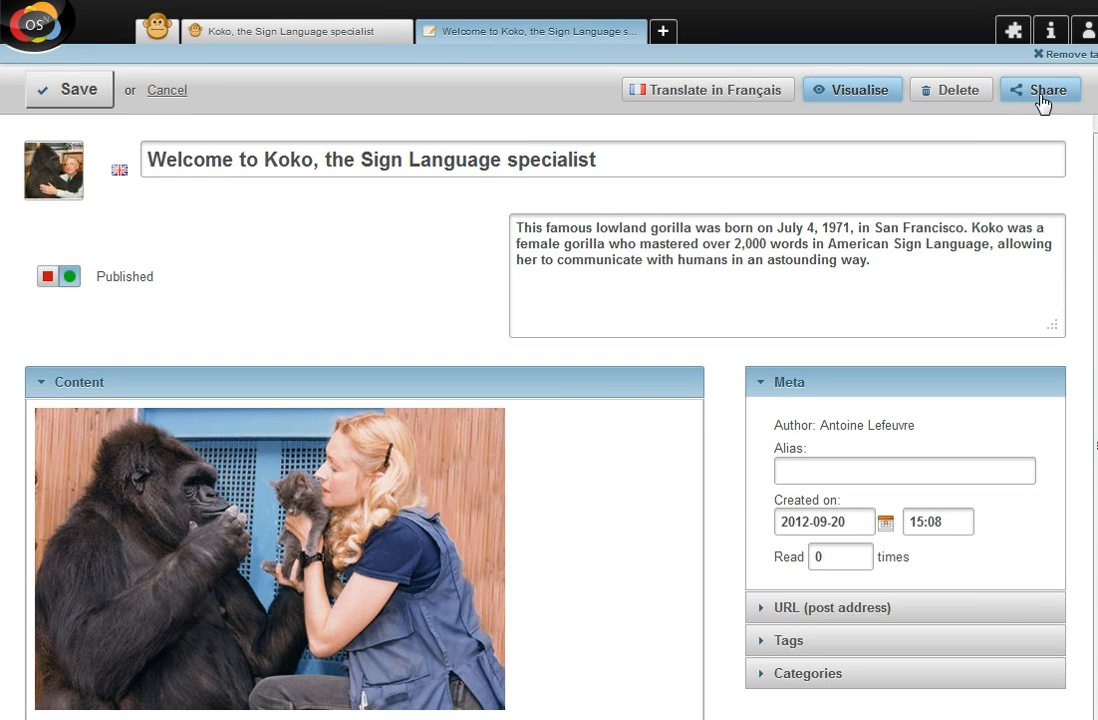
Show the Koko post's 'What is shared' panel with Twitter, RSS and RSS Comments
left_click(1040, 88)
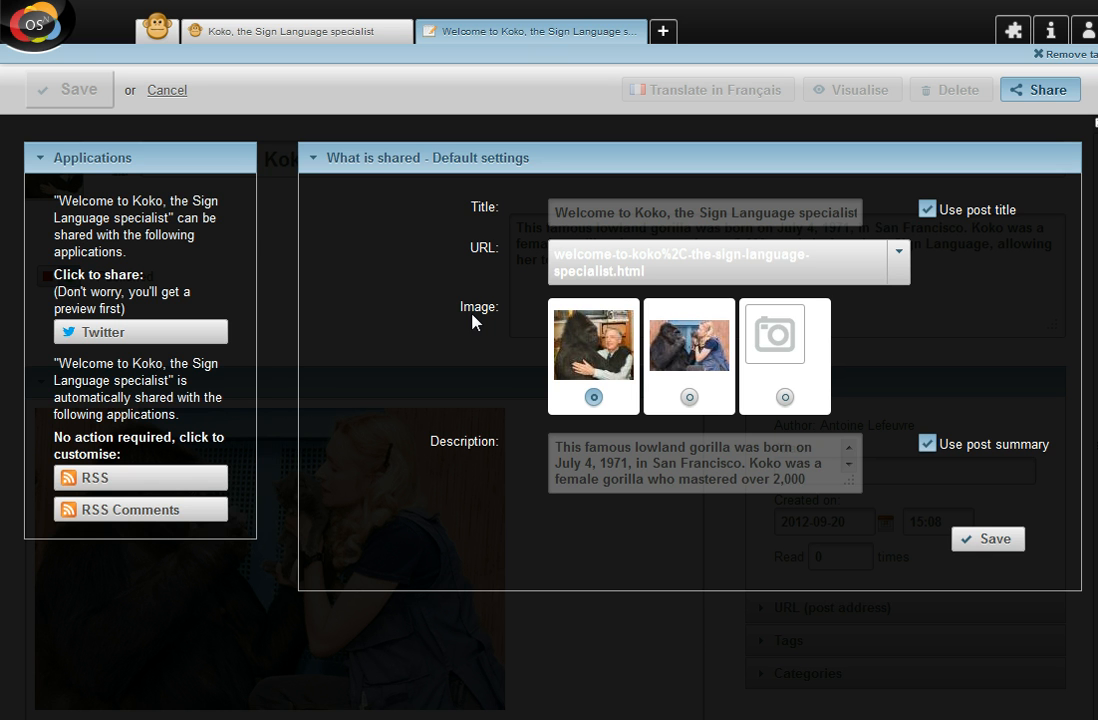
mouse_move(480, 388)
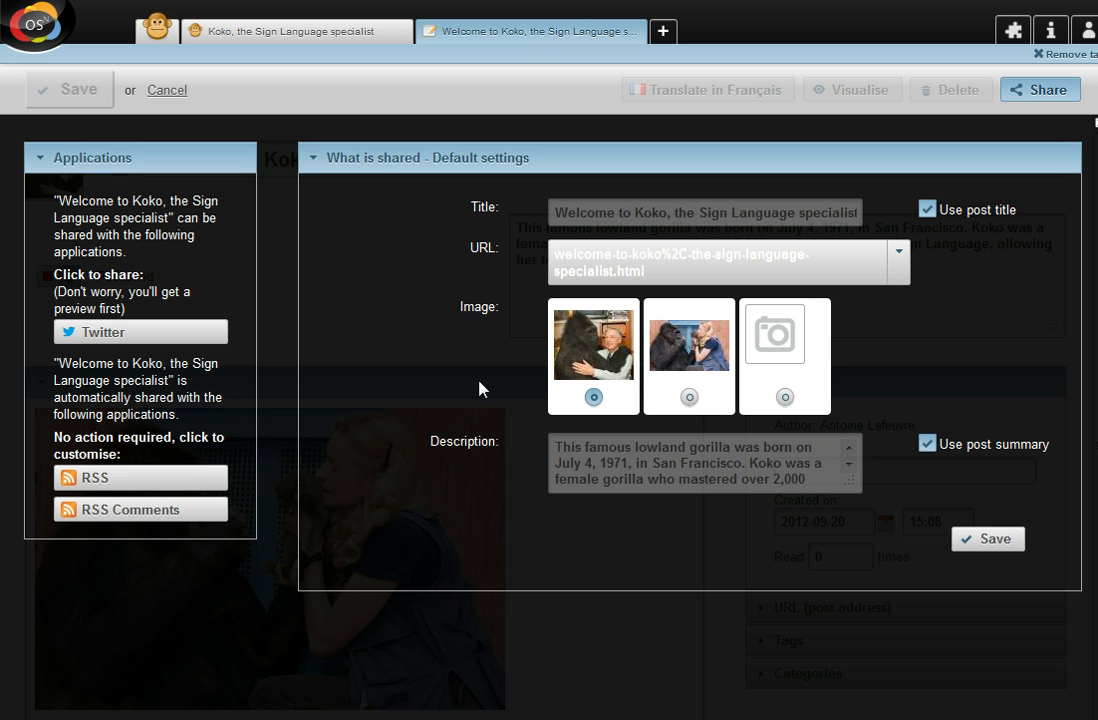
mouse_move(508, 420)
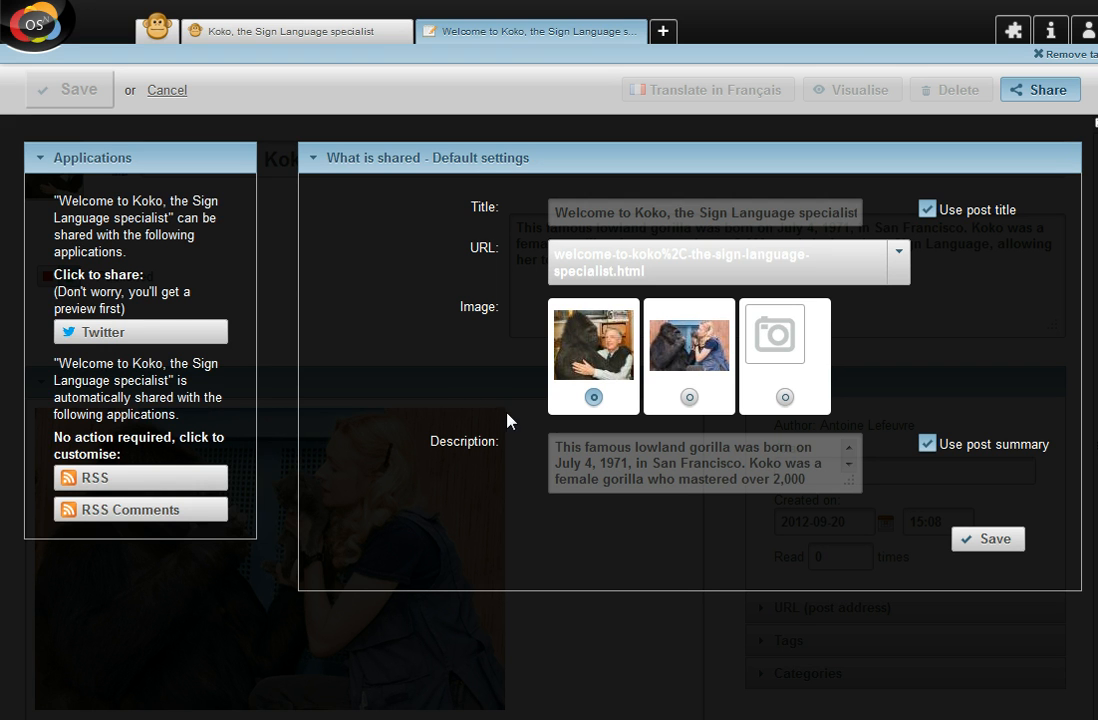
mouse_move(234, 408)
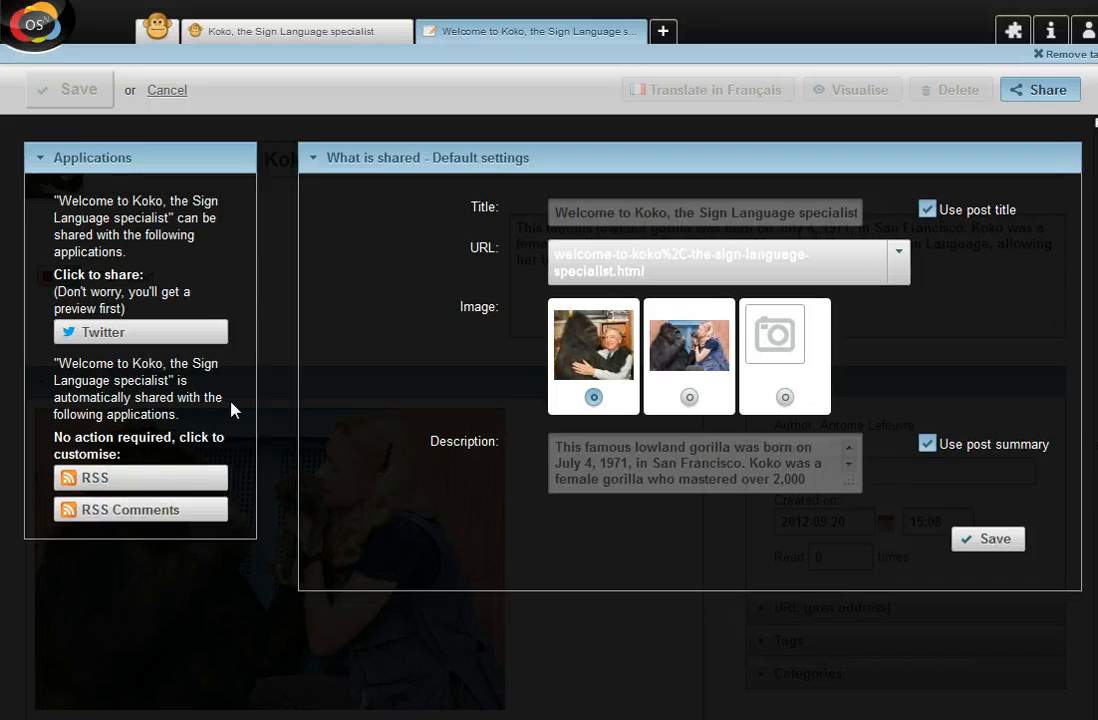
mouse_move(210, 400)
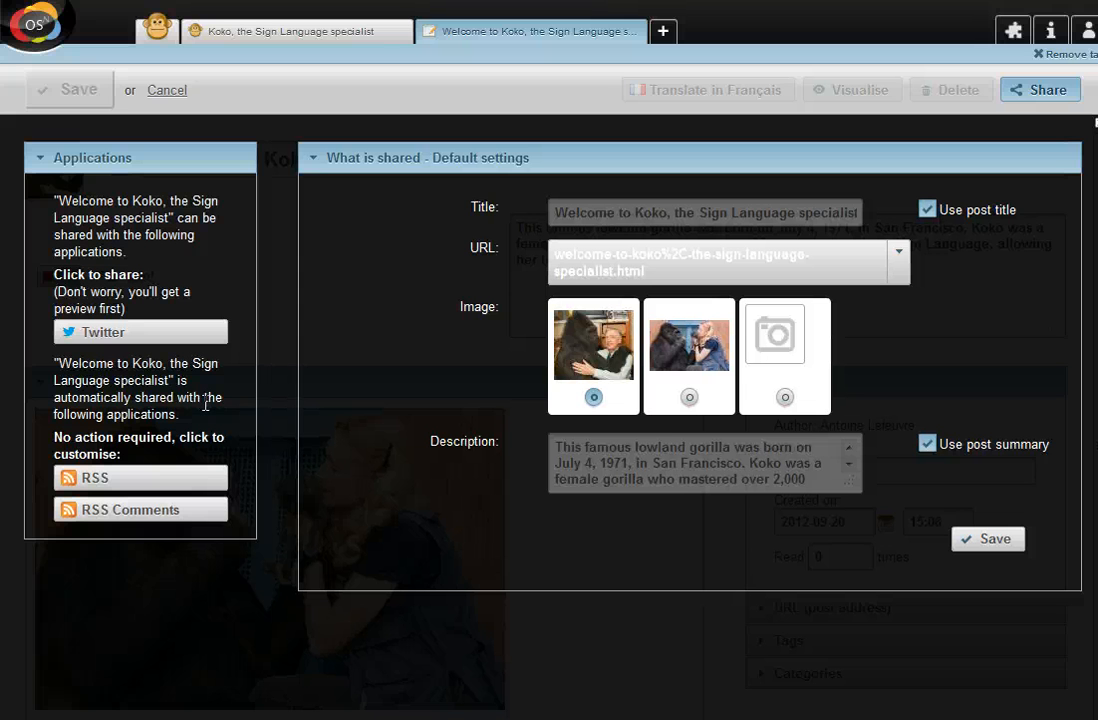
mouse_move(218, 420)
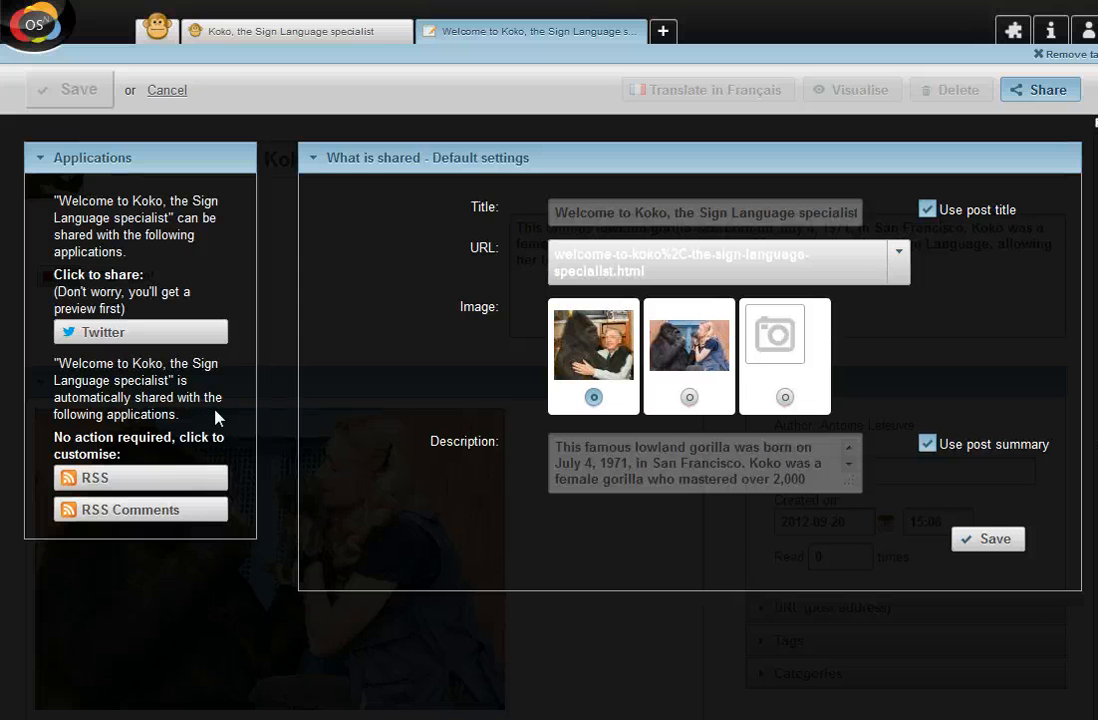
mouse_move(122, 356)
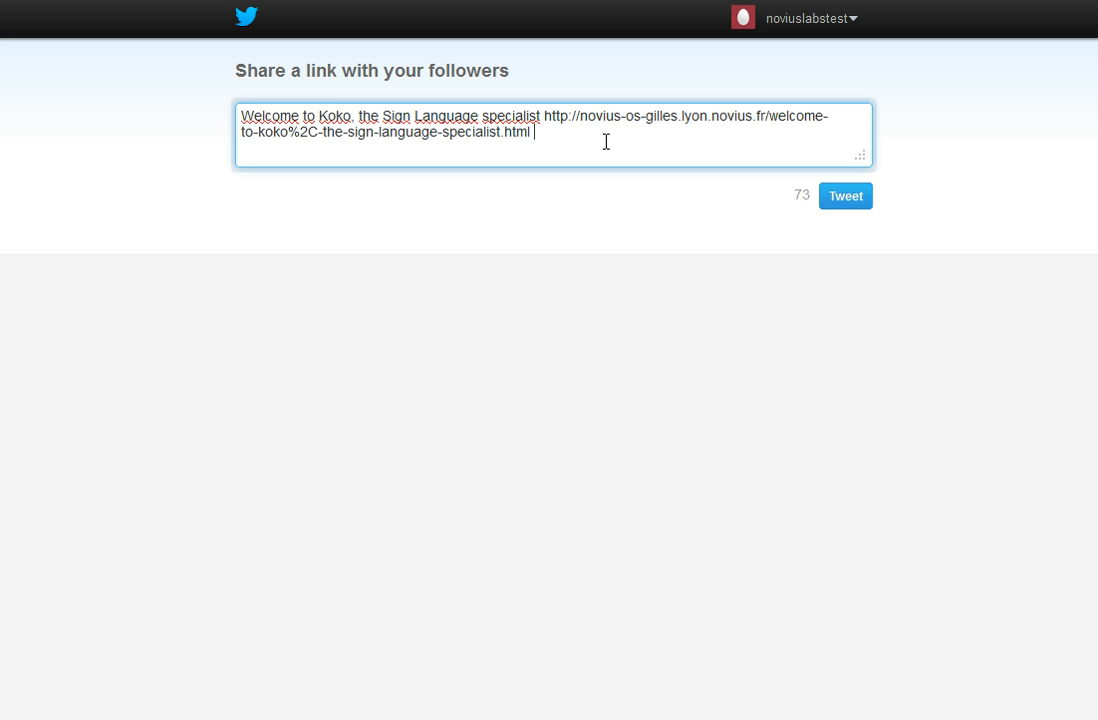
Append a #gorilla hashtag after the link and tweet the Koko post
type("\"gorilla")
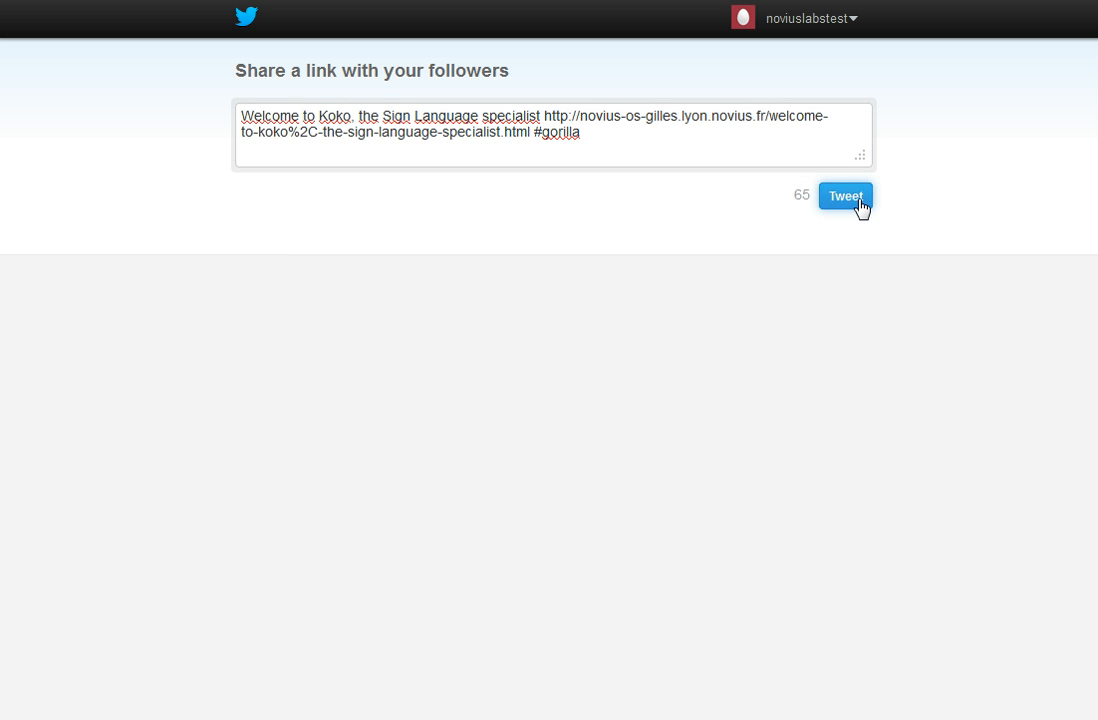
left_click(844, 196)
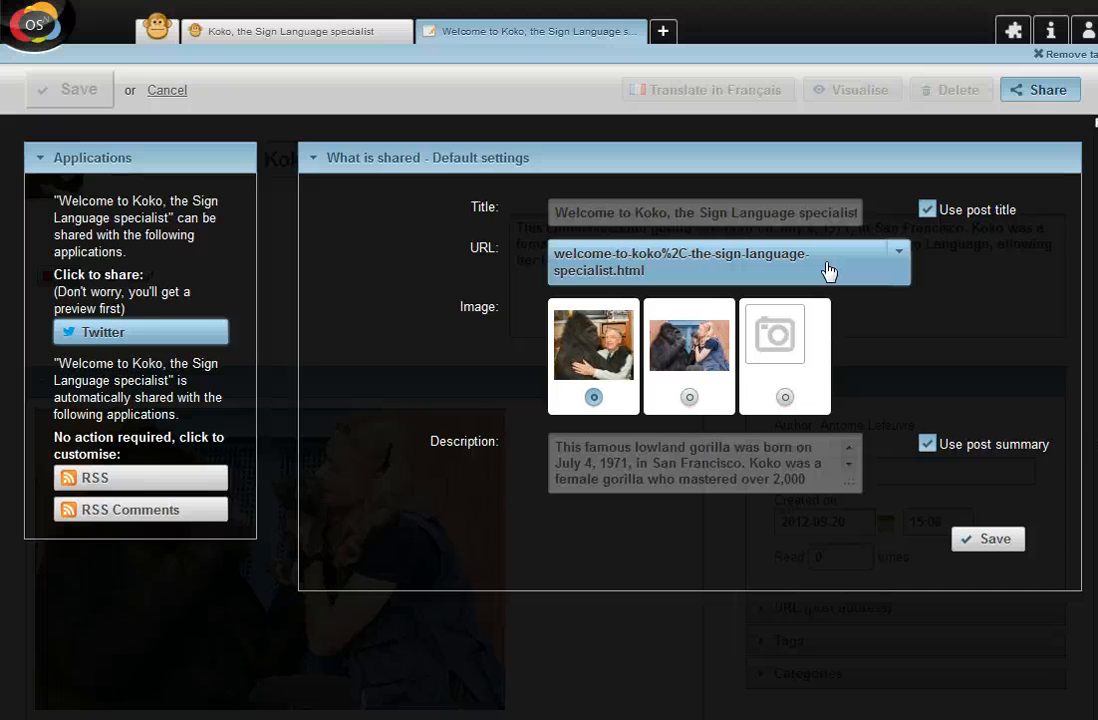
Install the Simple Facebook share application, then return to the Koko post editor
left_click(1012, 30)
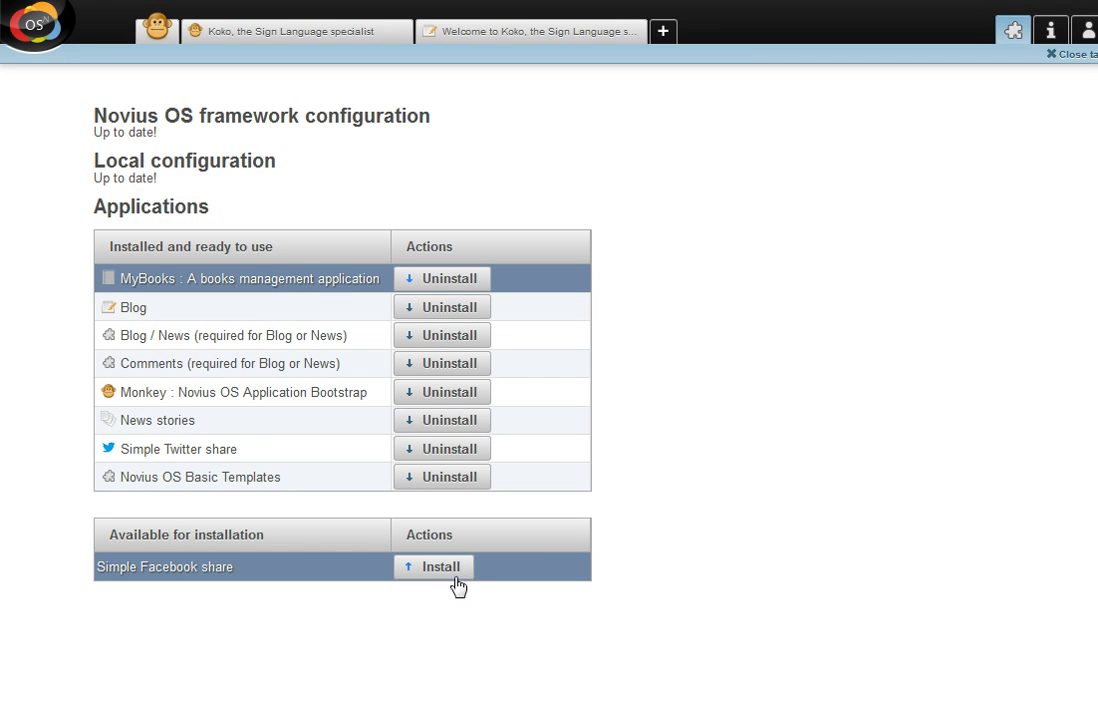
left_click(432, 566)
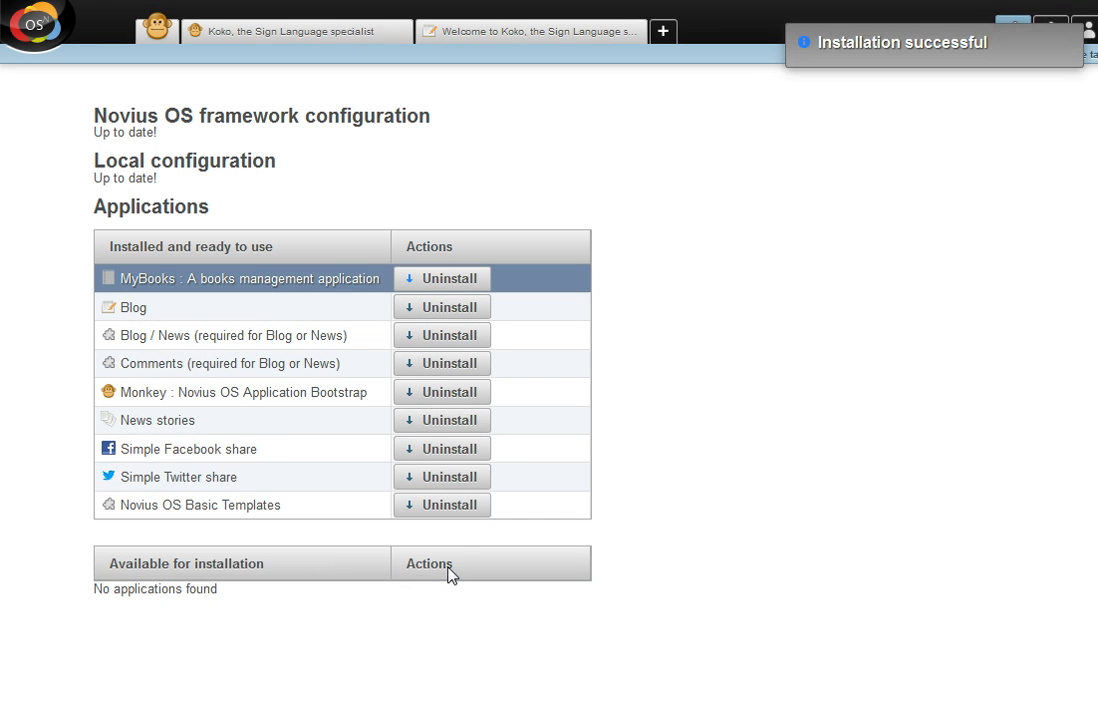
left_click(532, 32)
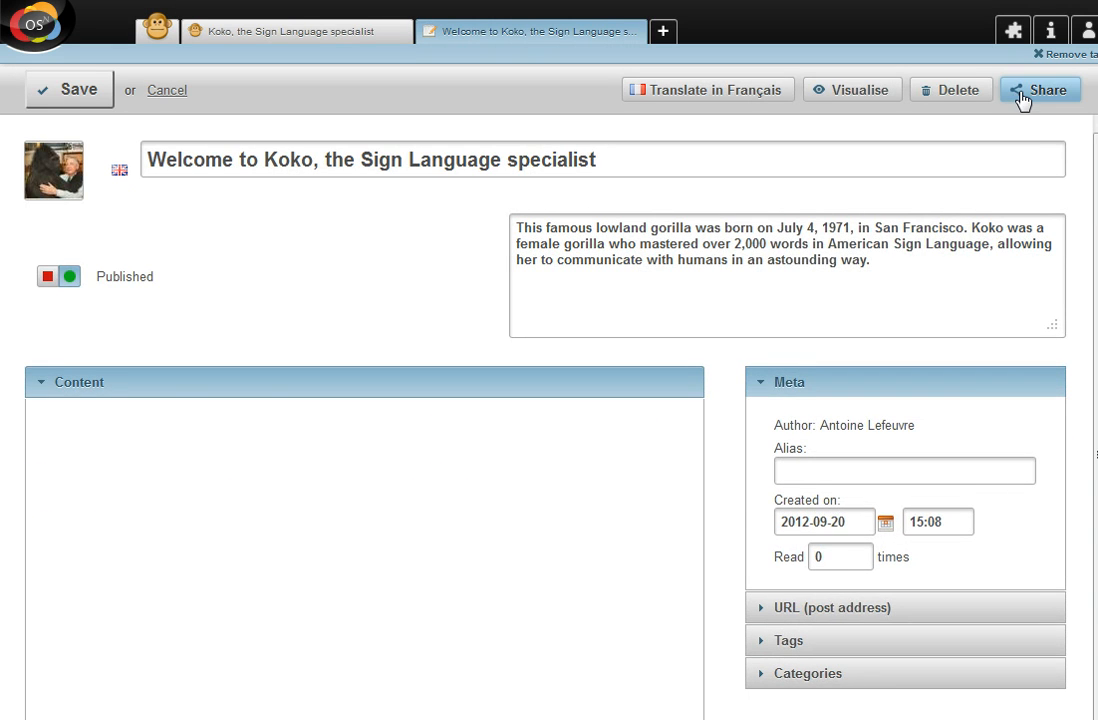
Show the Koko post's sharing panel, now listing Facebook beside Twitter
left_click(1040, 88)
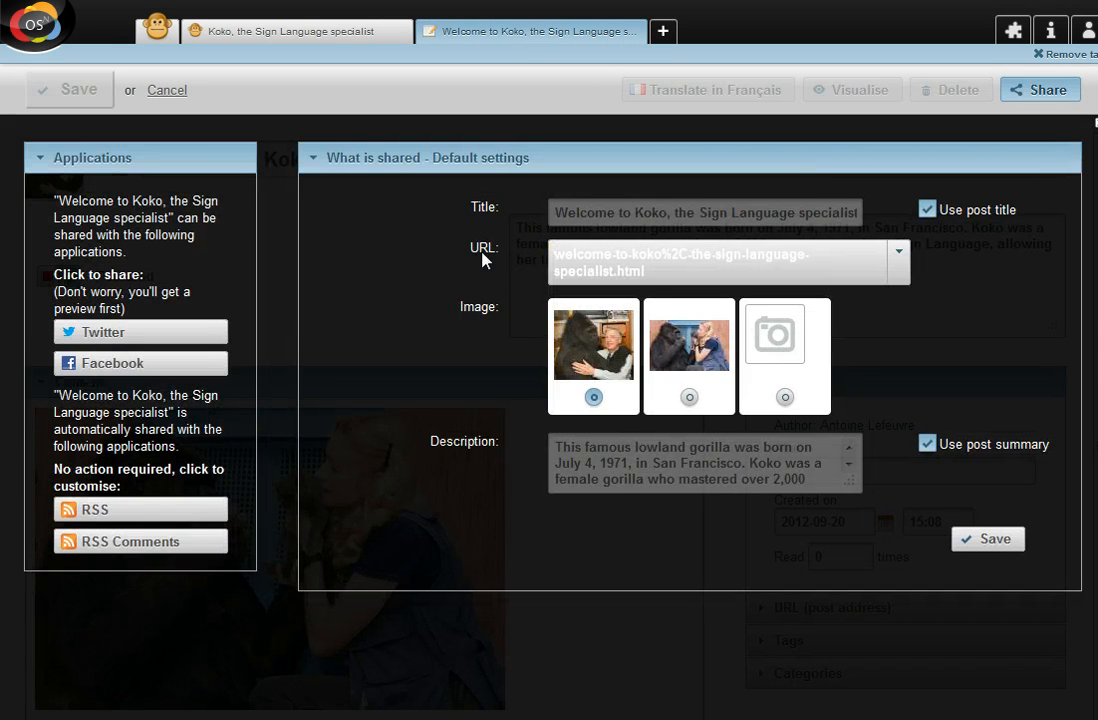
mouse_move(244, 334)
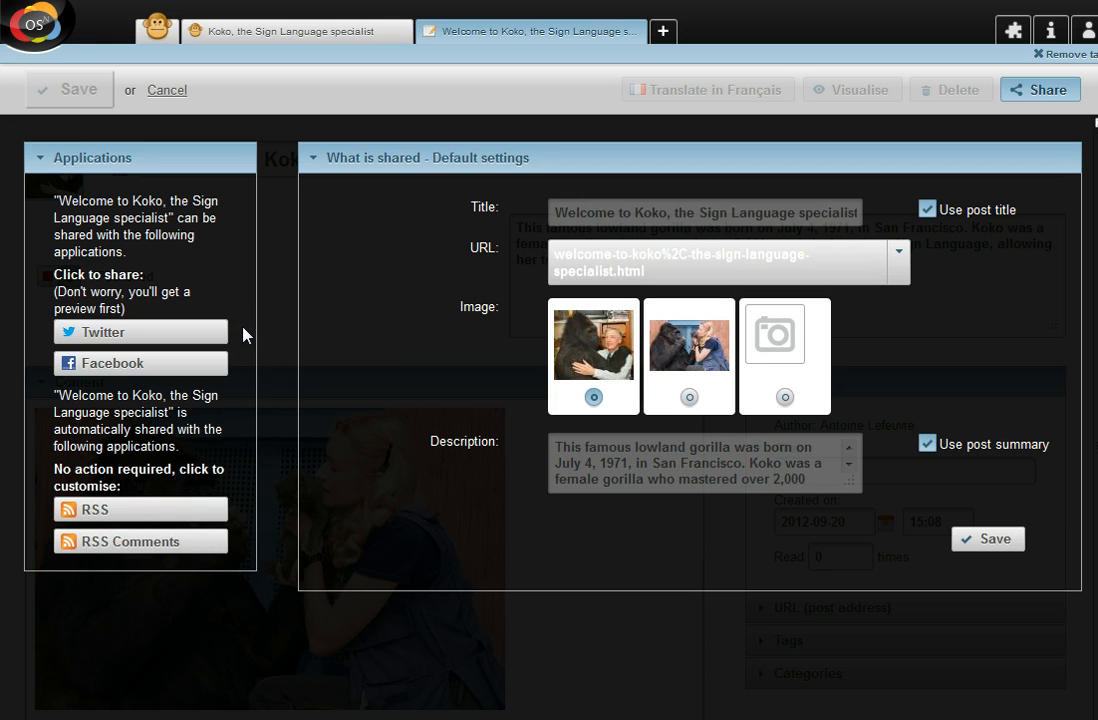
mouse_move(248, 372)
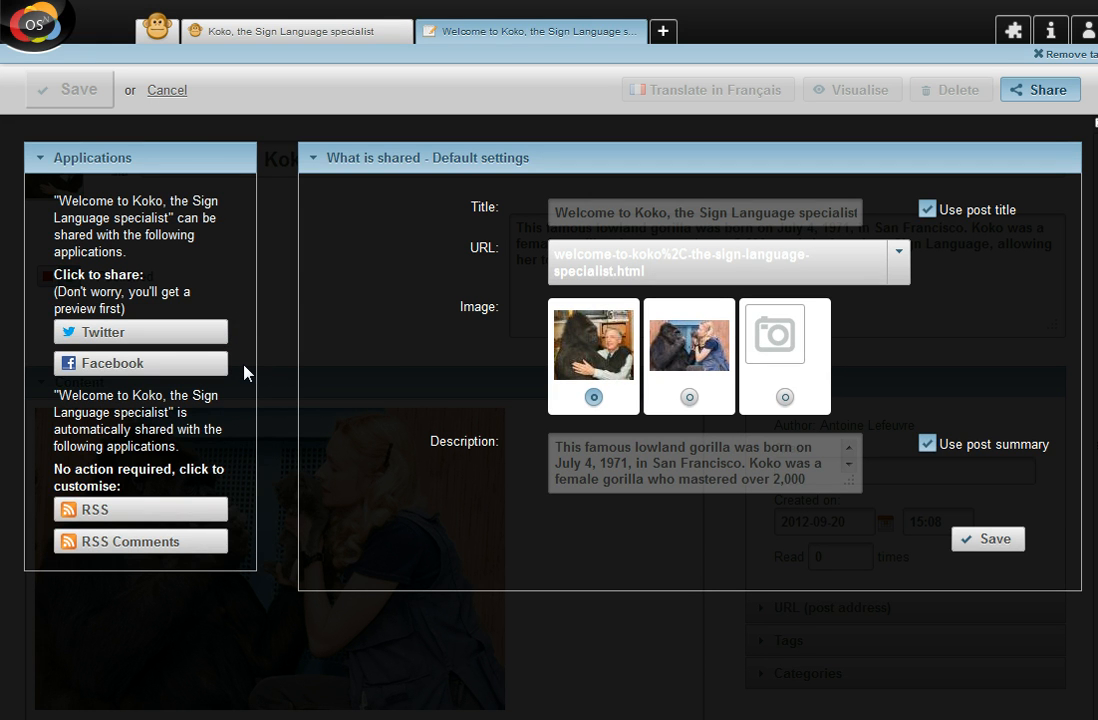